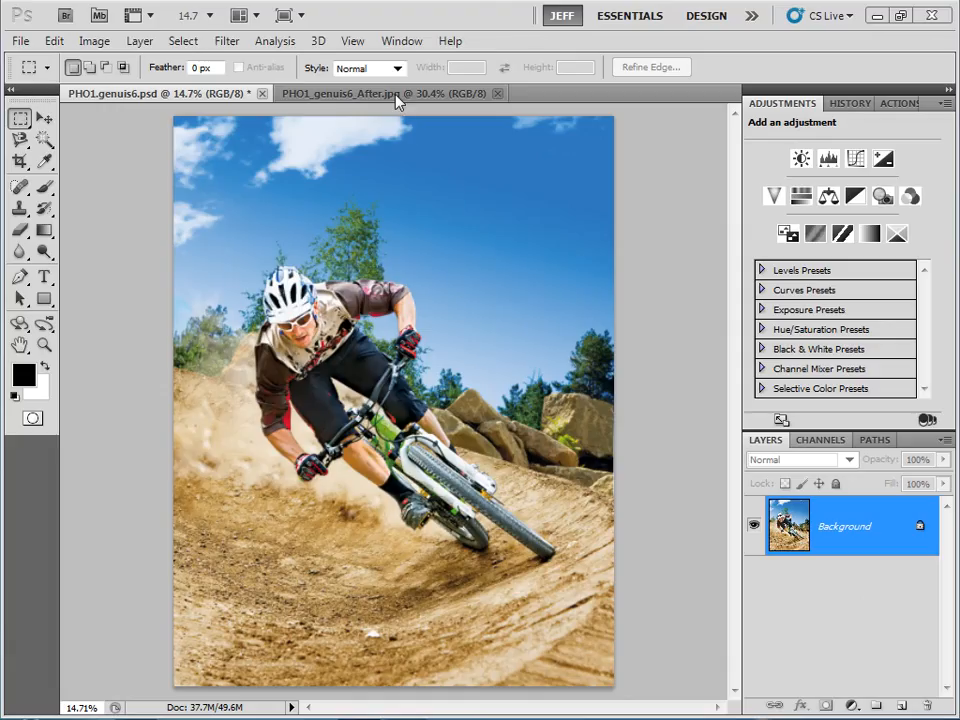
View the finished PHO1_genuis6_After.jpg example showing the rider with the radial zoom blur
left_click(385, 93)
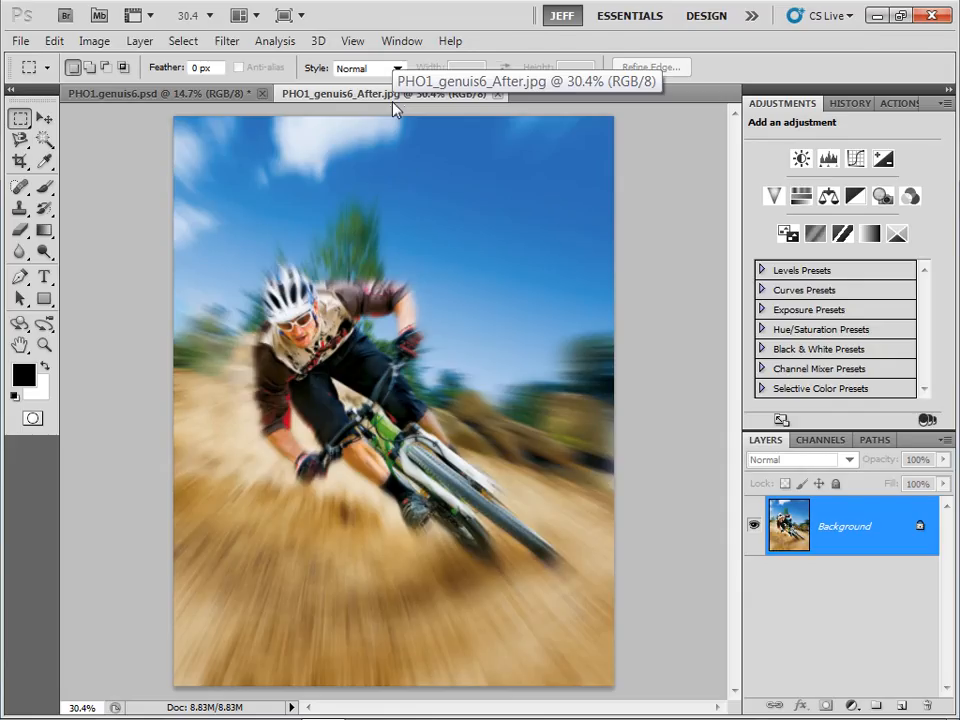
mouse_move(390, 93)
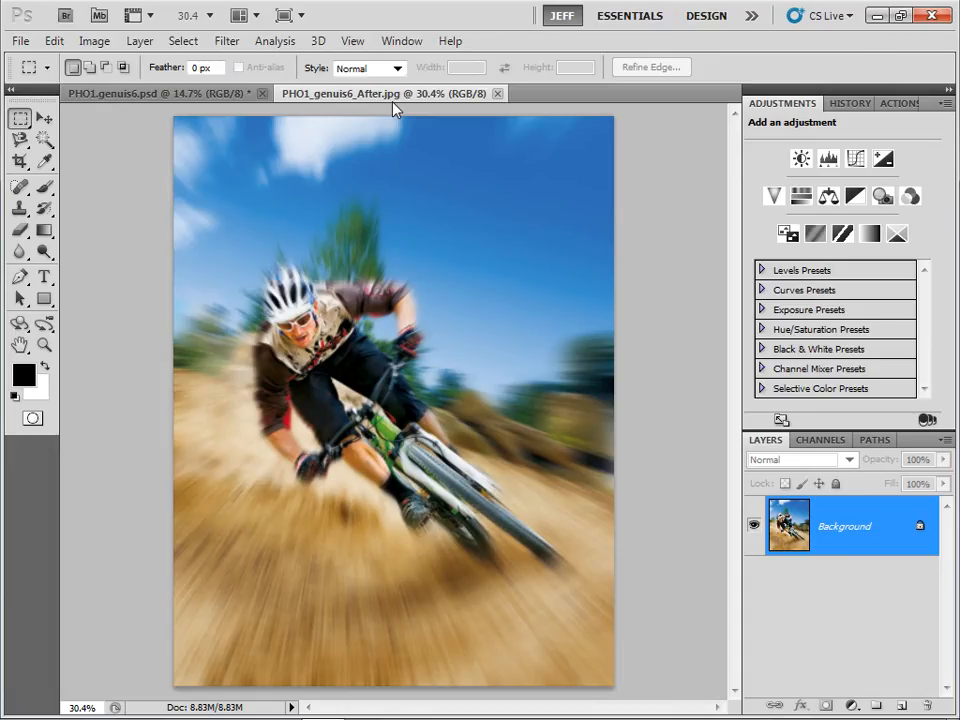
In the PSD, duplicate the Background layer as 'Radial Blur 20'
left_click(150, 93)
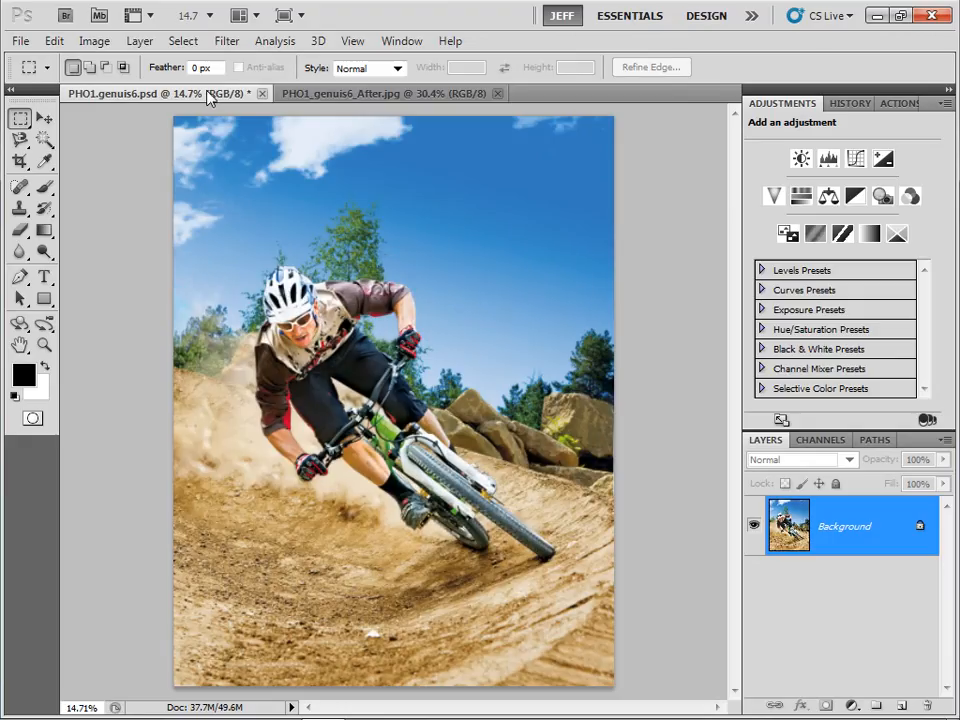
mouse_move(150, 93)
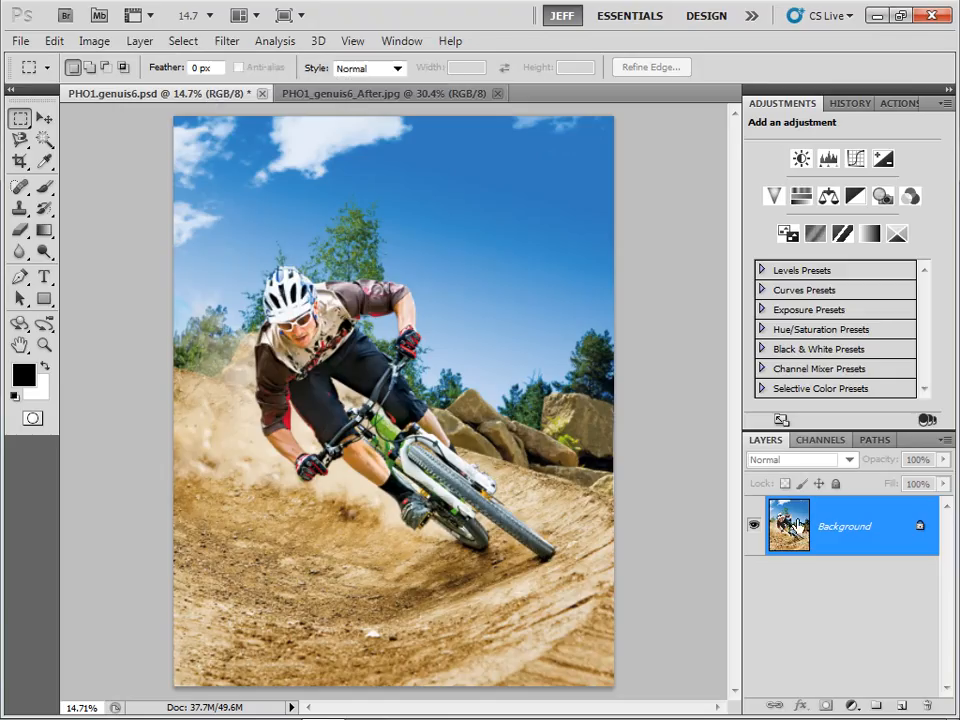
right_click(843, 525)
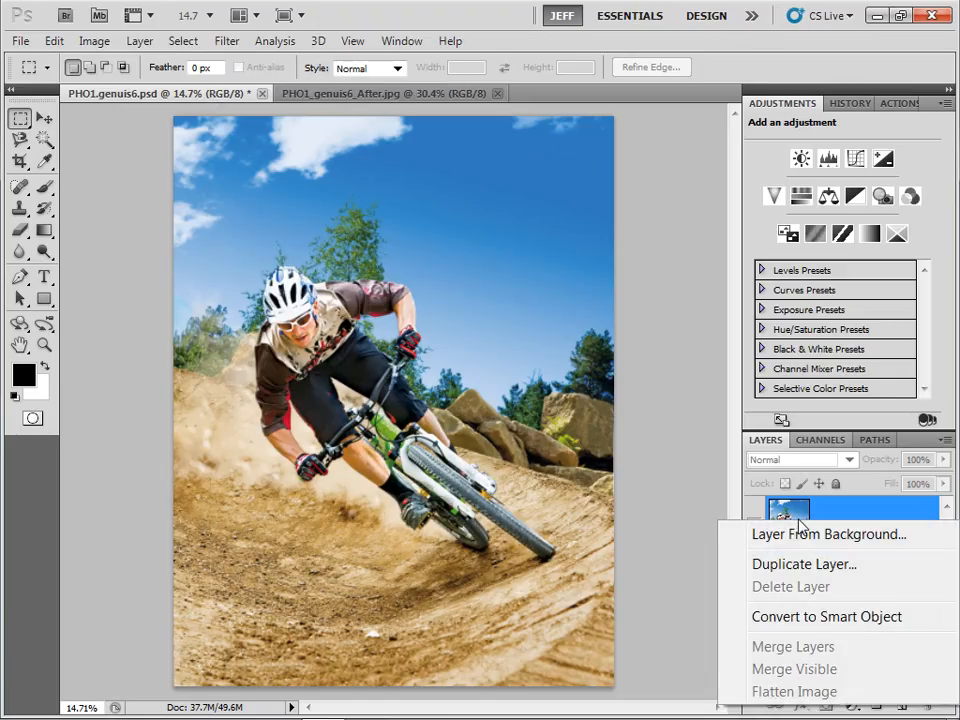
mouse_move(795, 568)
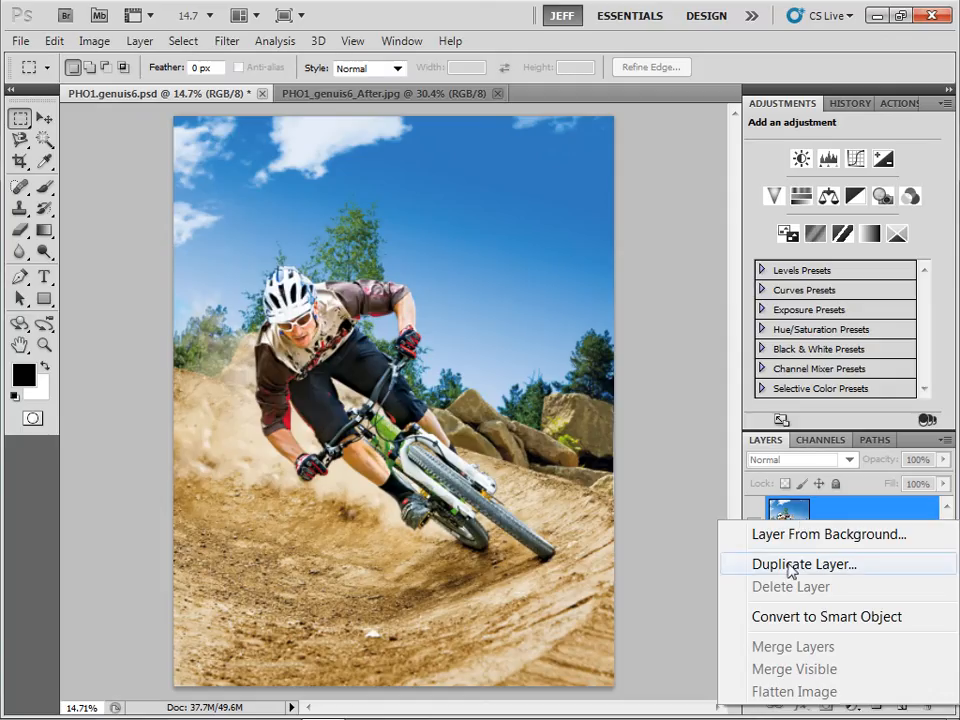
left_click(803, 564)
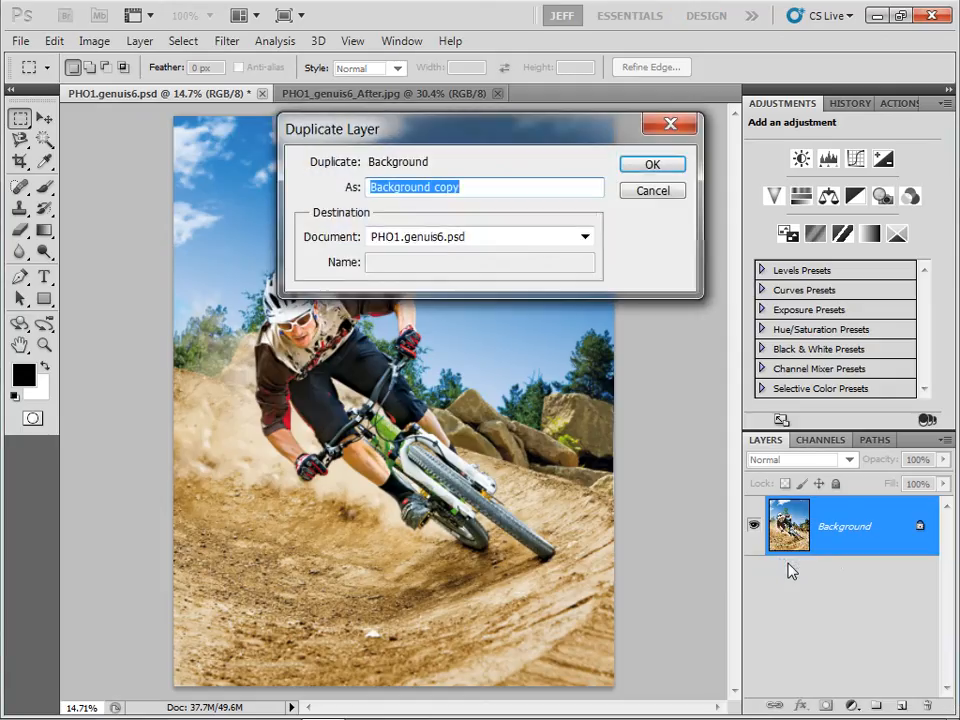
type("Radial Blur 2")
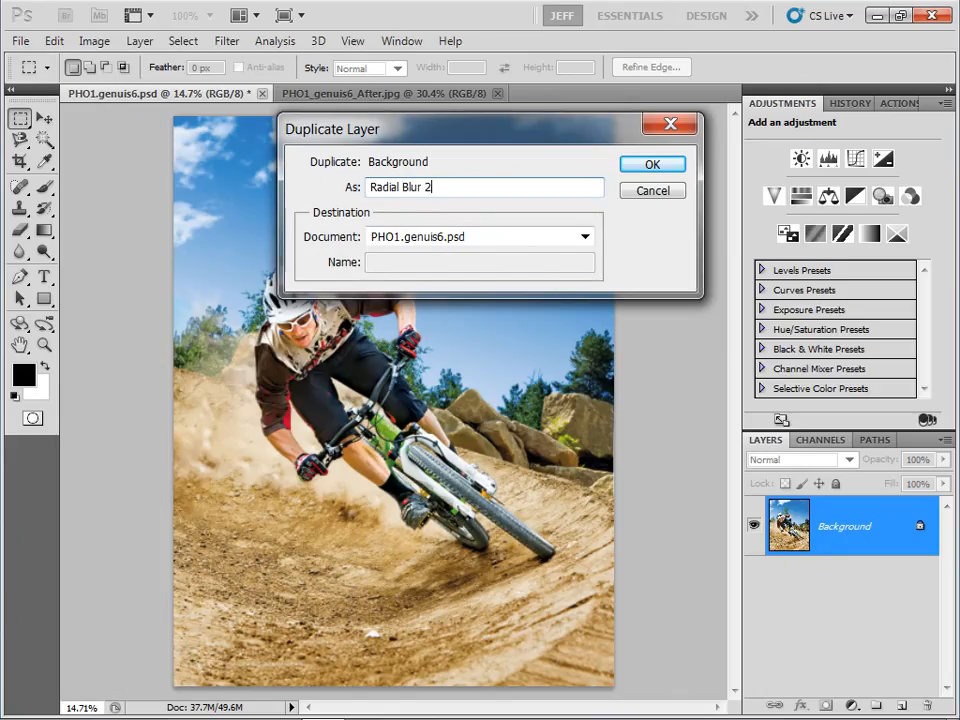
left_click(652, 163)
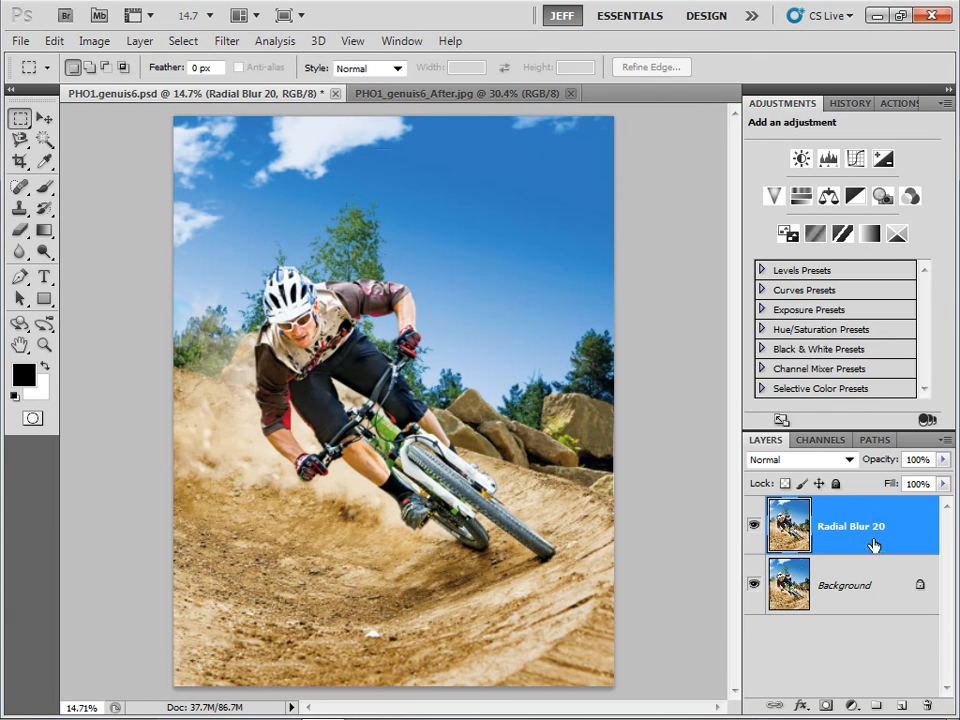
Duplicate Radial Blur 20 into a new layer named 'Radial Blur 40'
right_click(850, 525)
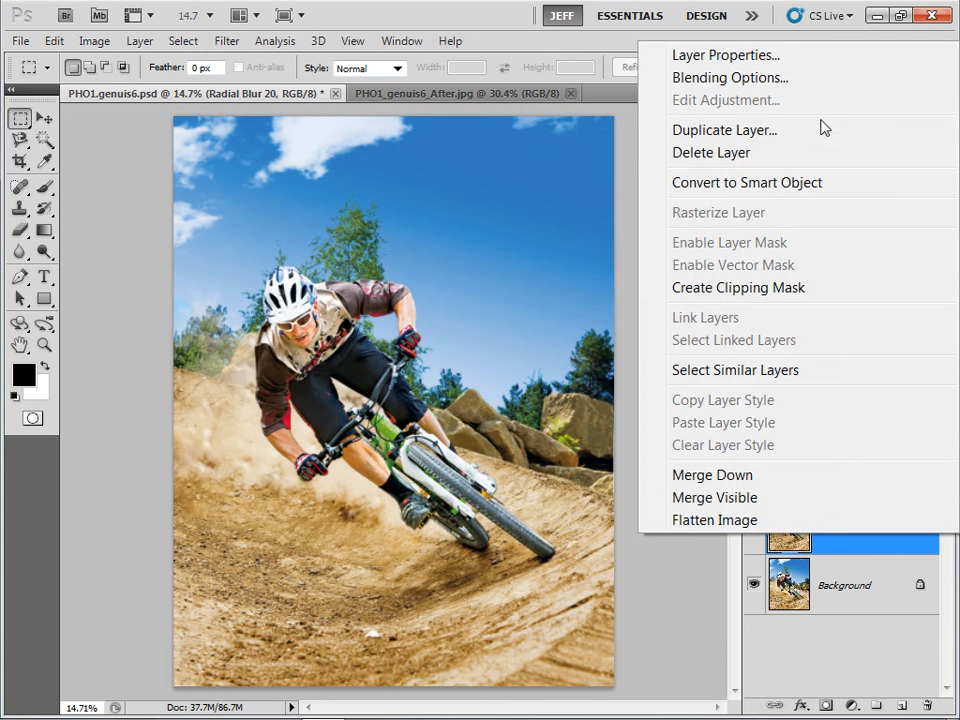
left_click(724, 130)
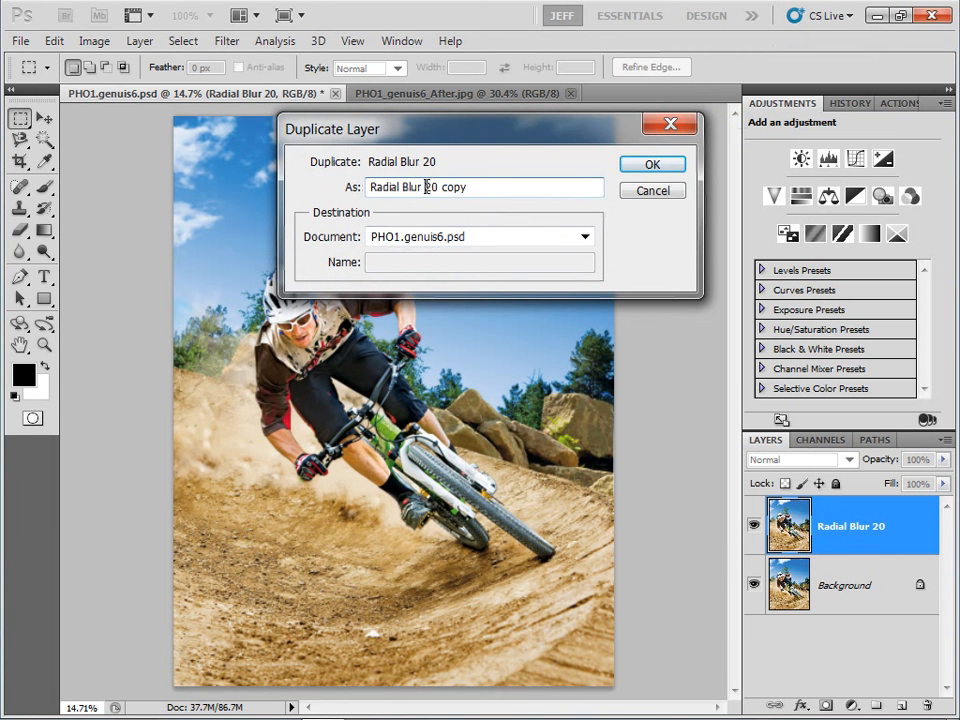
type("Radial Blur 40")
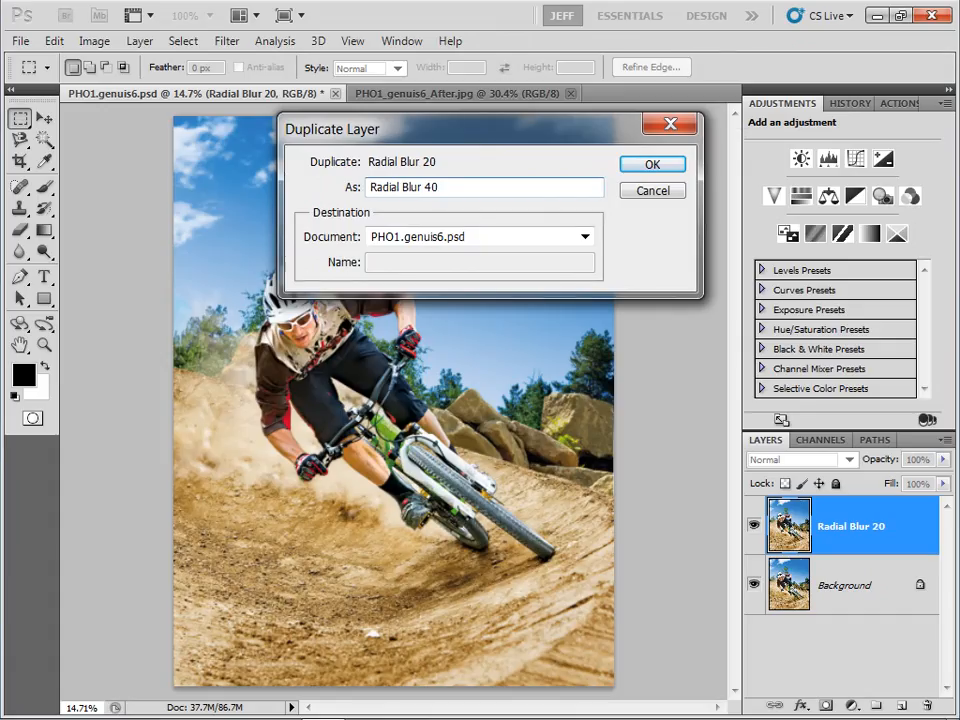
left_click(652, 164)
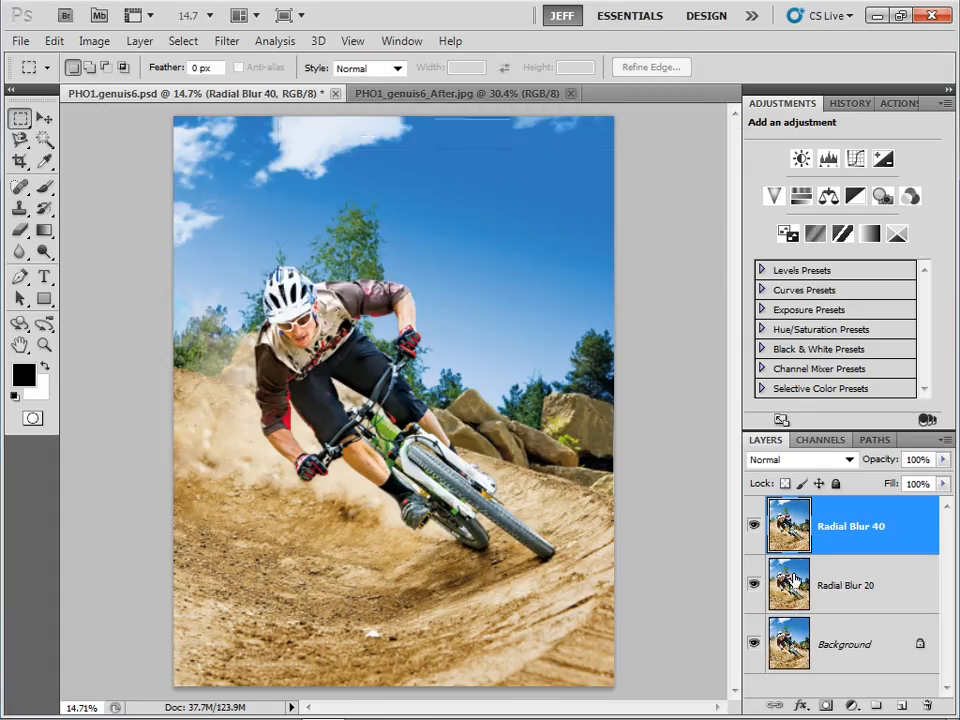
Apply a Zoom, Best-quality radial blur of amount 20 to Radial Blur 20, checking it under Radial Blur 40
left_click(851, 585)
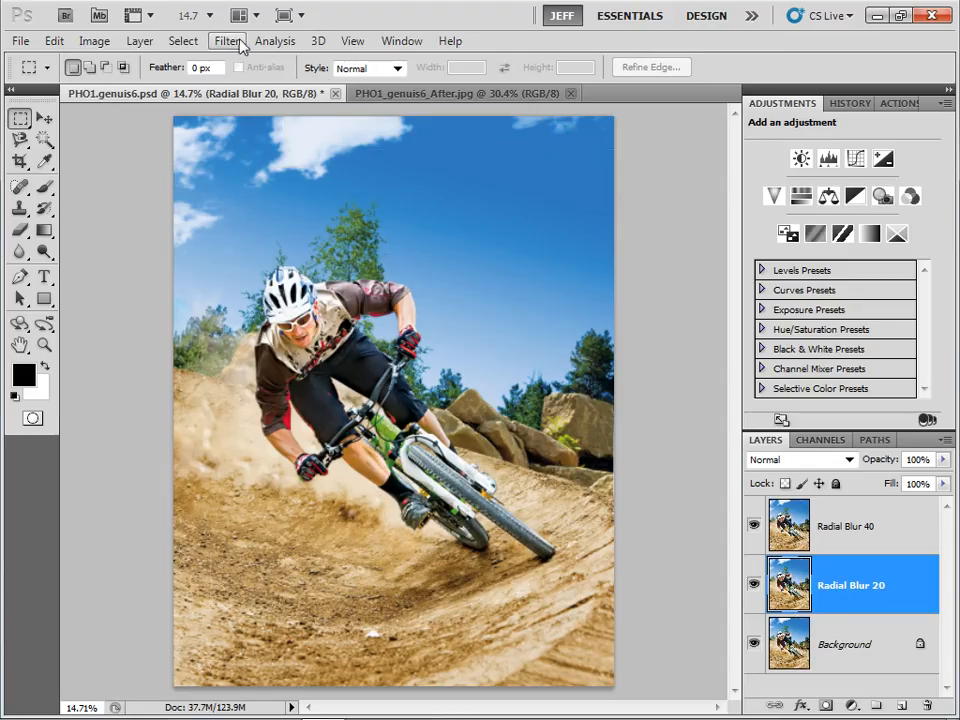
left_click(227, 41)
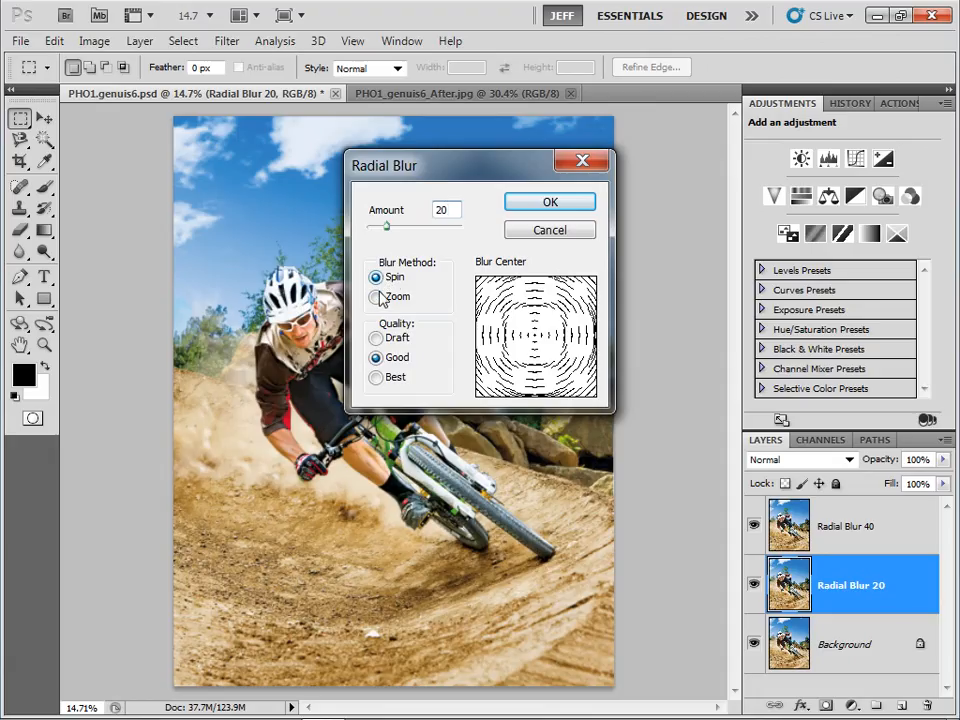
left_click(377, 296)
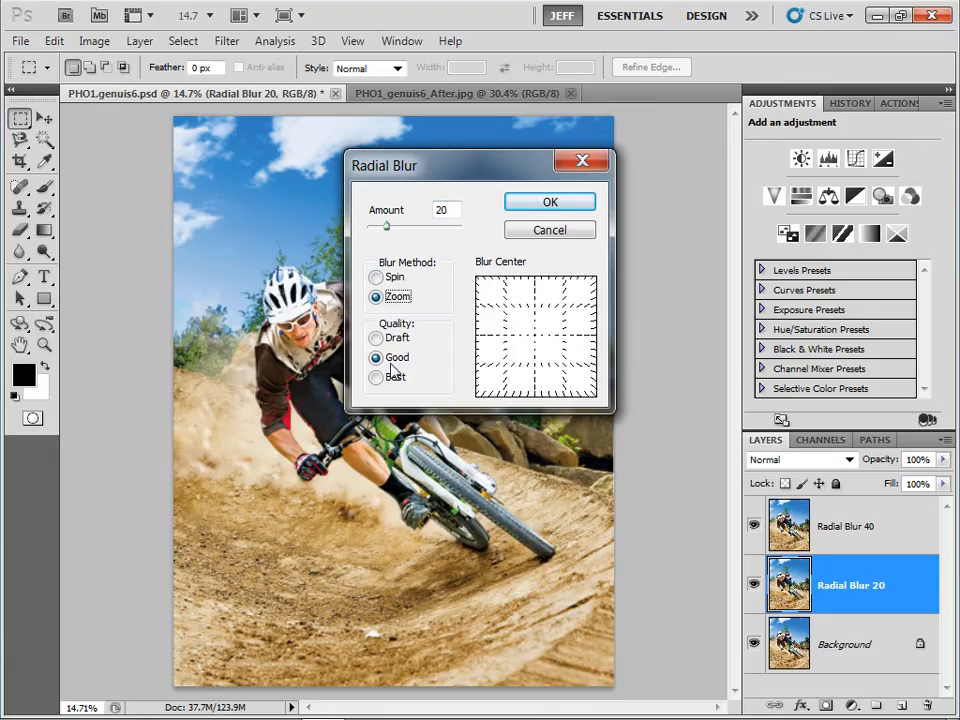
left_click(376, 377)
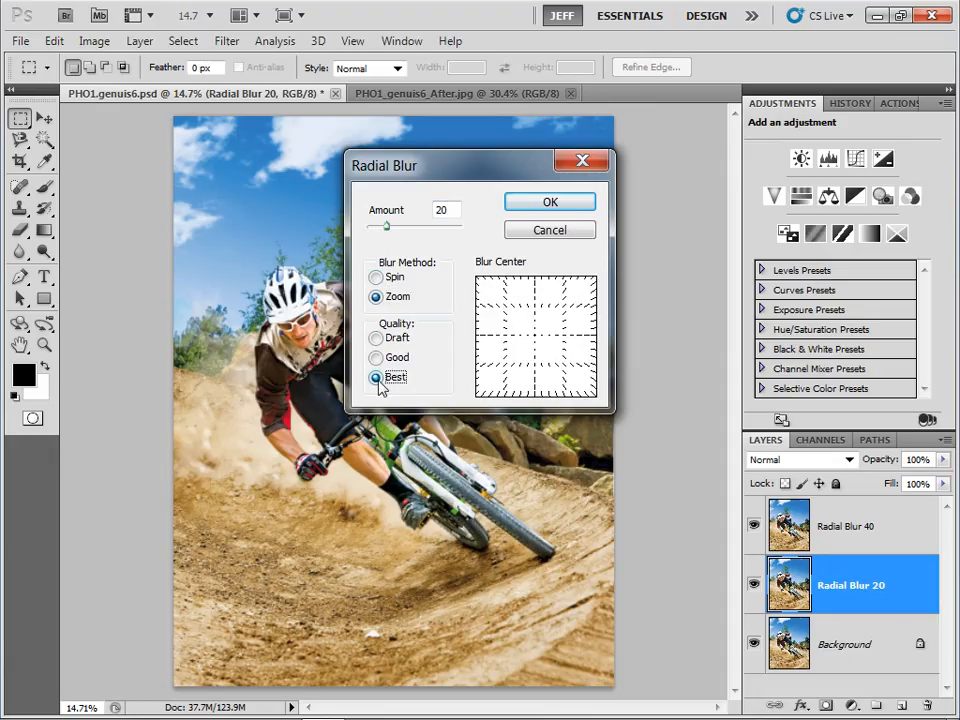
left_click_drag(383, 165, 517, 124)
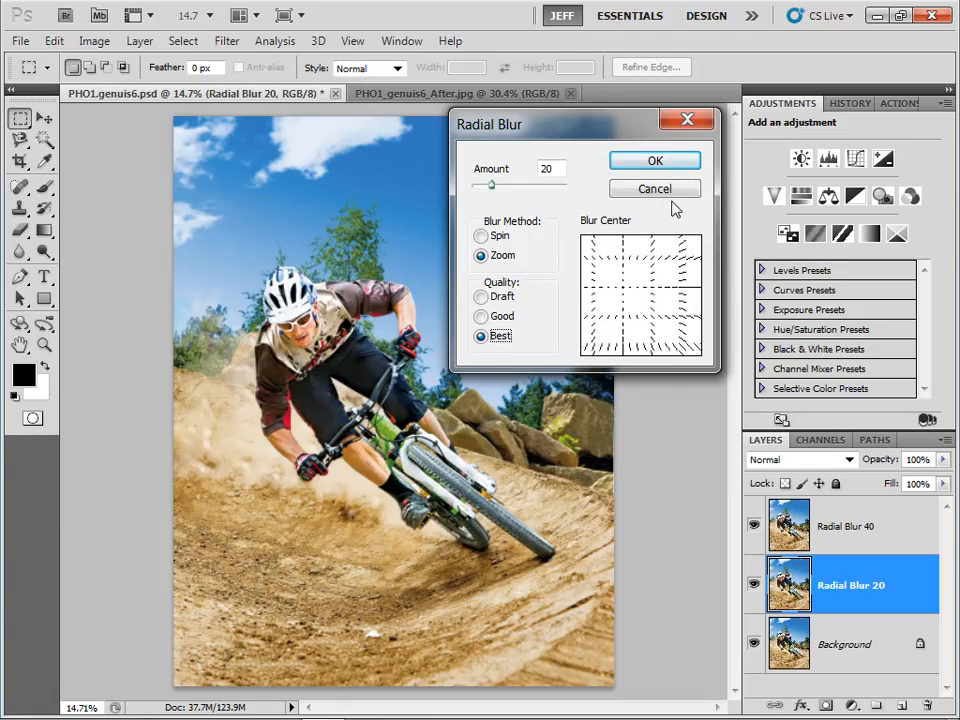
left_click(654, 189)
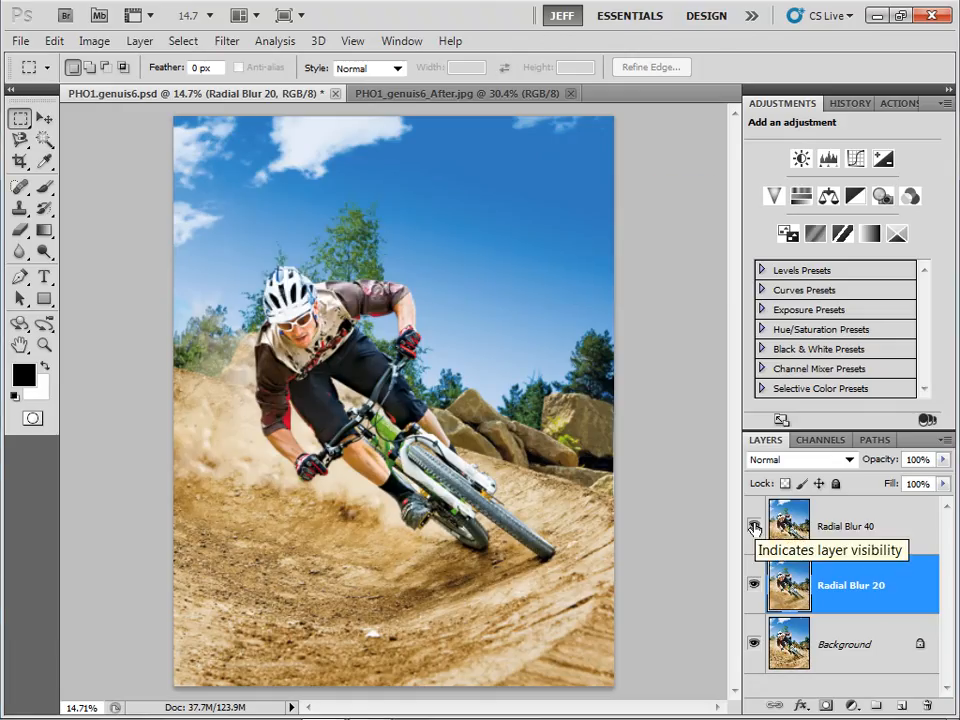
left_click(754, 525)
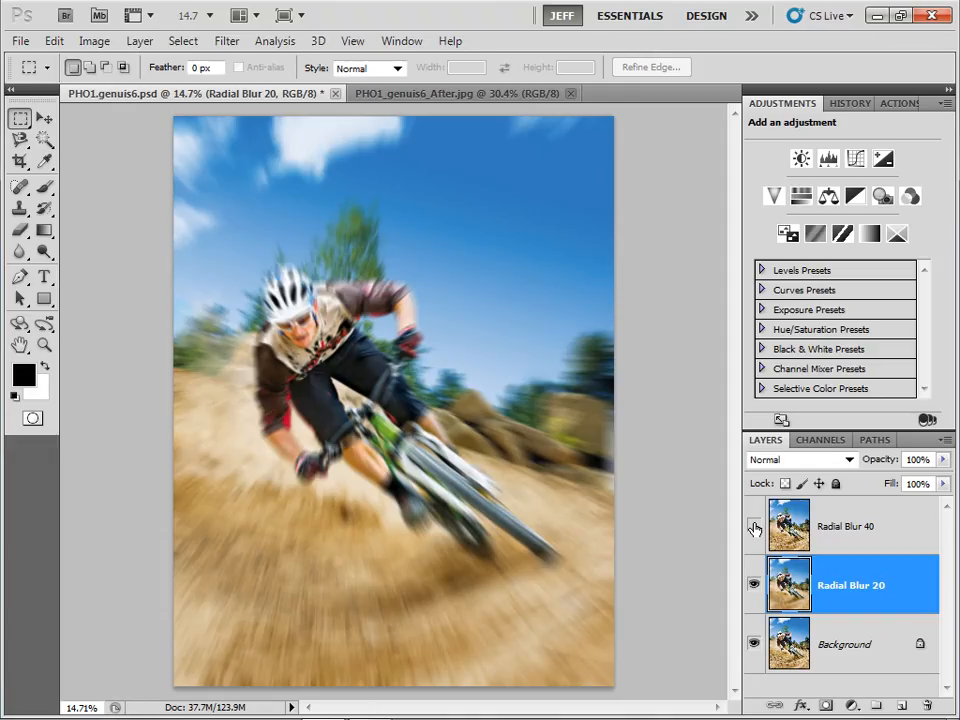
left_click(754, 525)
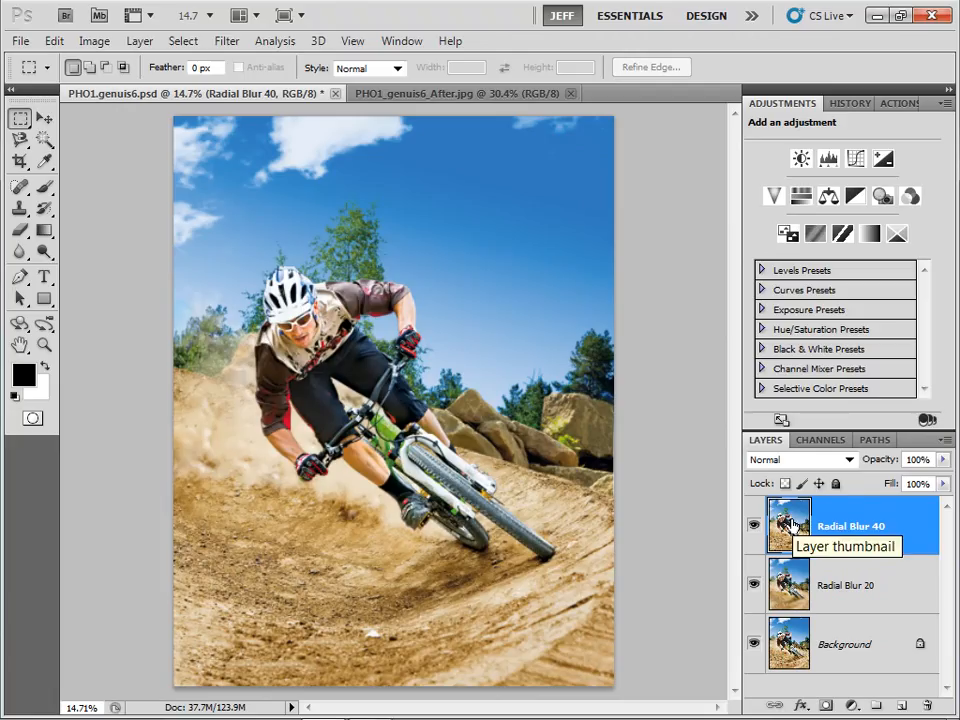
Apply a Zoom, Best-quality radial blur with amount 40 to the Radial Blur 40 layer
left_click(227, 41)
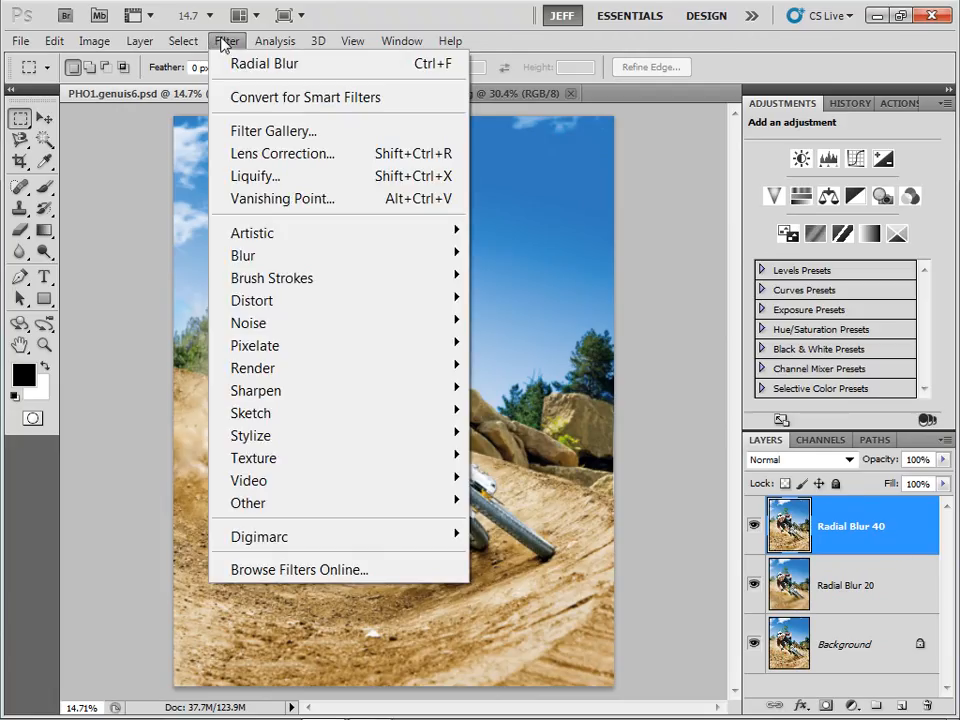
mouse_move(243, 255)
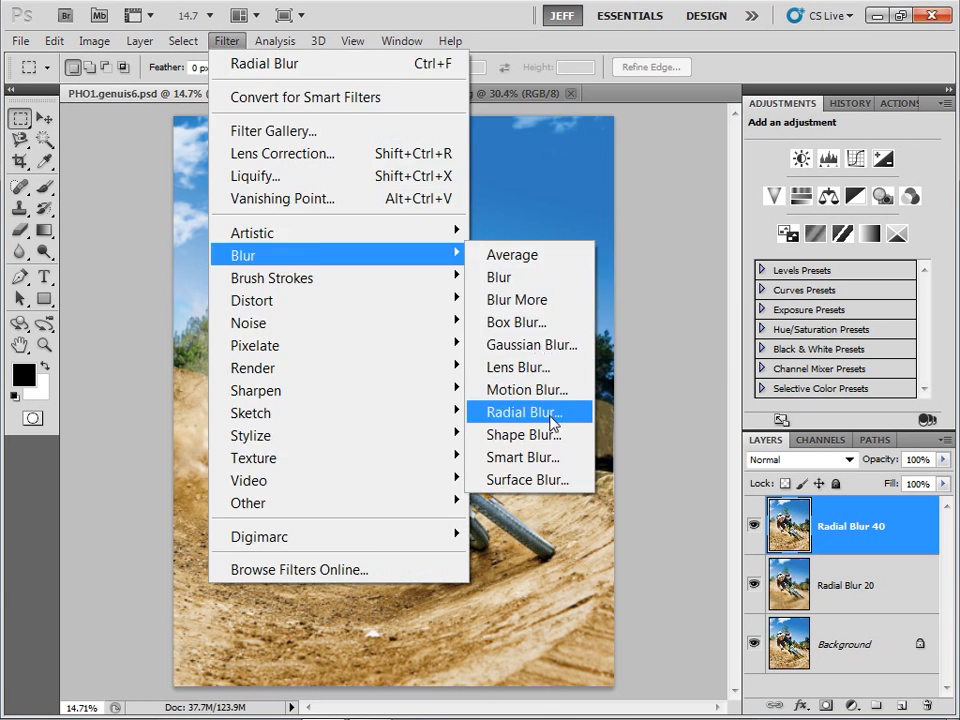
left_click(523, 412)
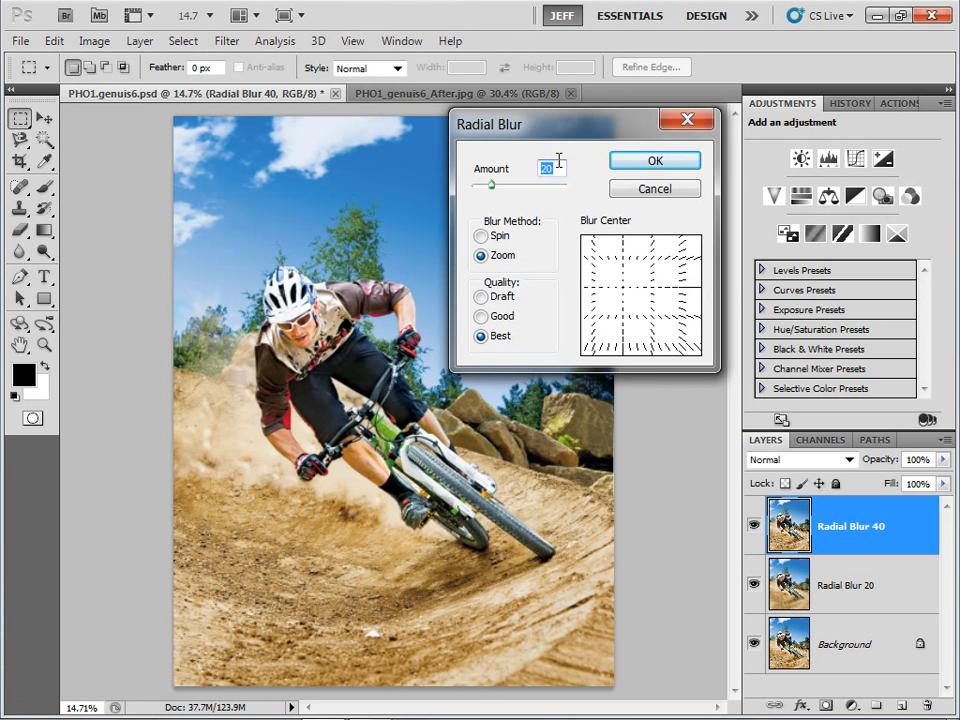
type("40")
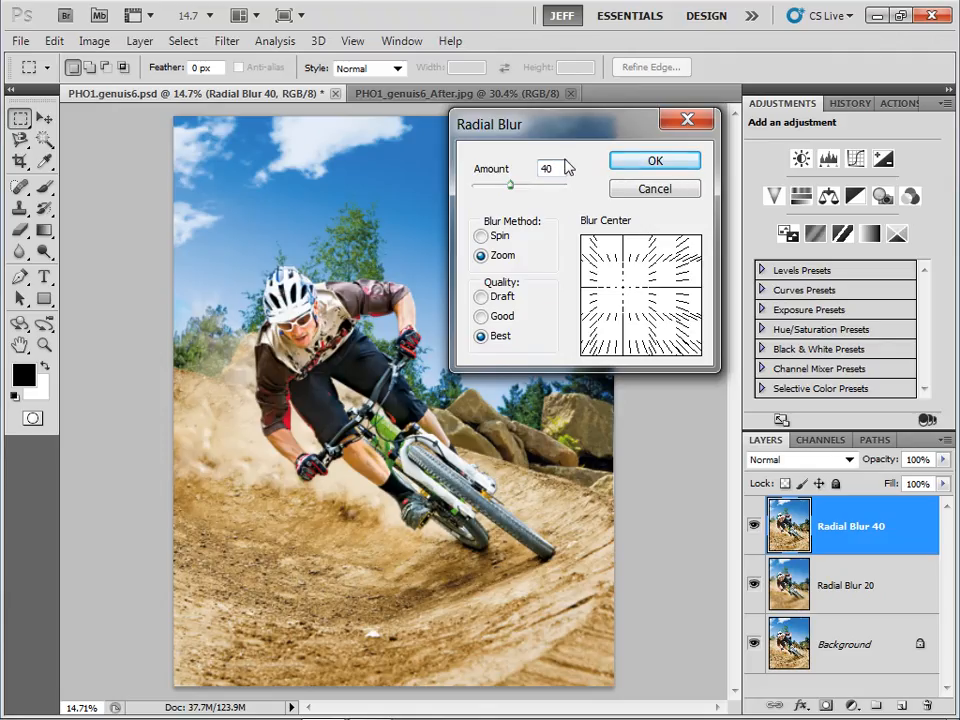
left_click(654, 160)
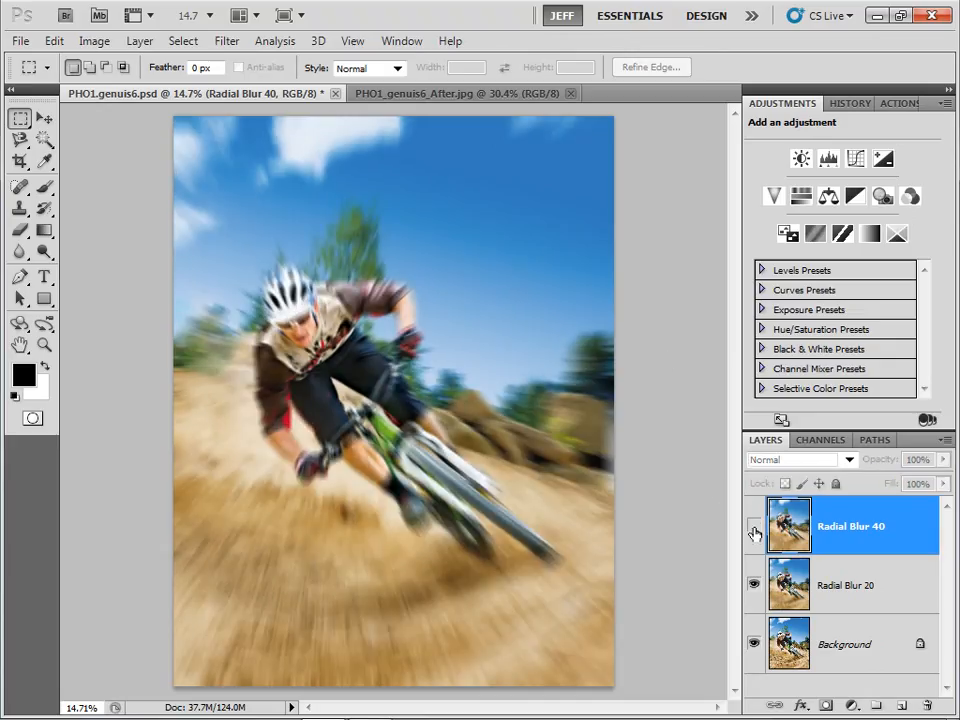
Hide the Radial Blur 40 layer and add a layer mask to the blur layer
left_click(754, 526)
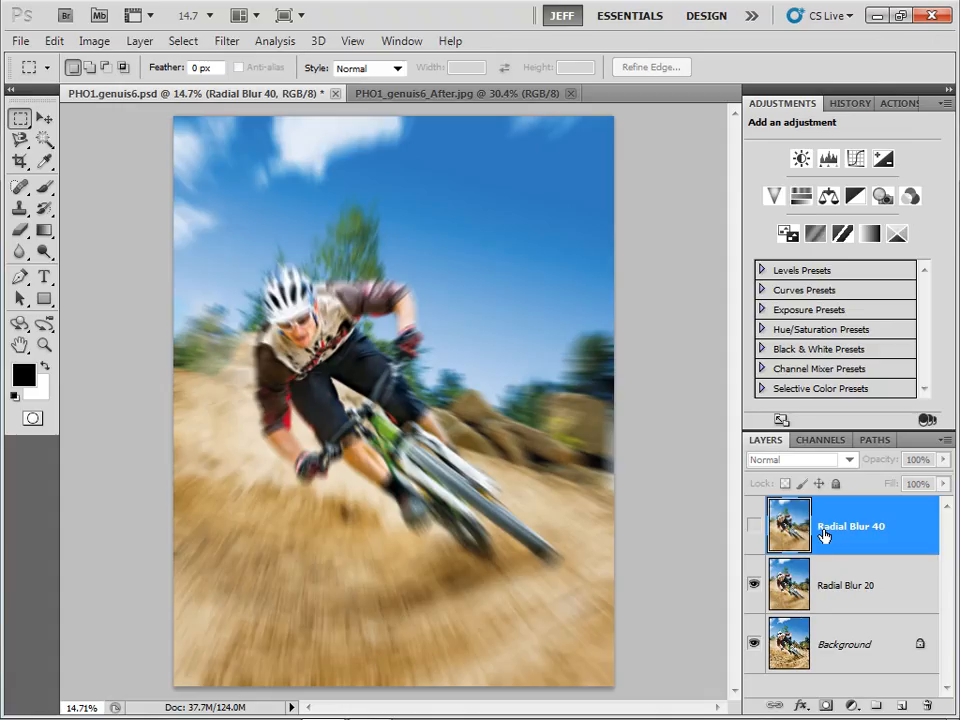
mouse_move(825, 533)
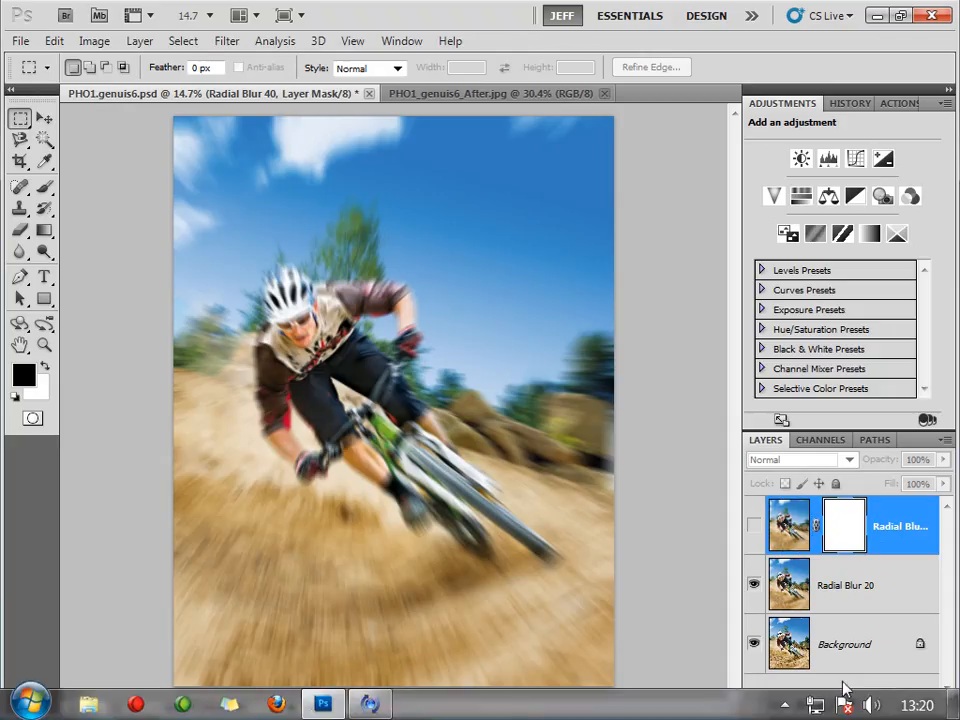
left_click(845, 585)
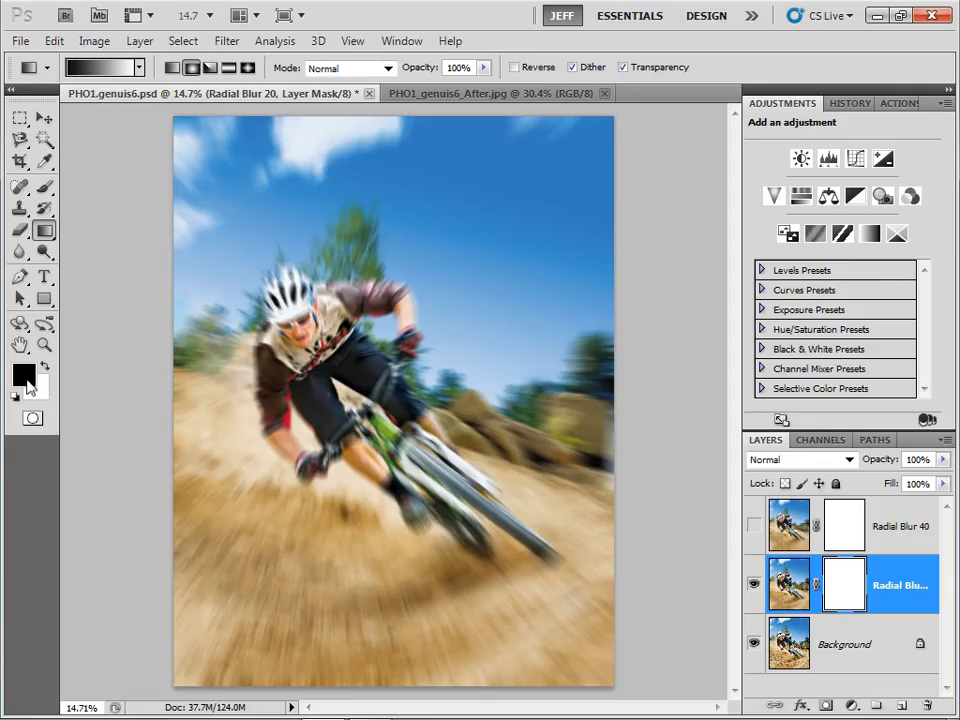
mouse_move(24, 375)
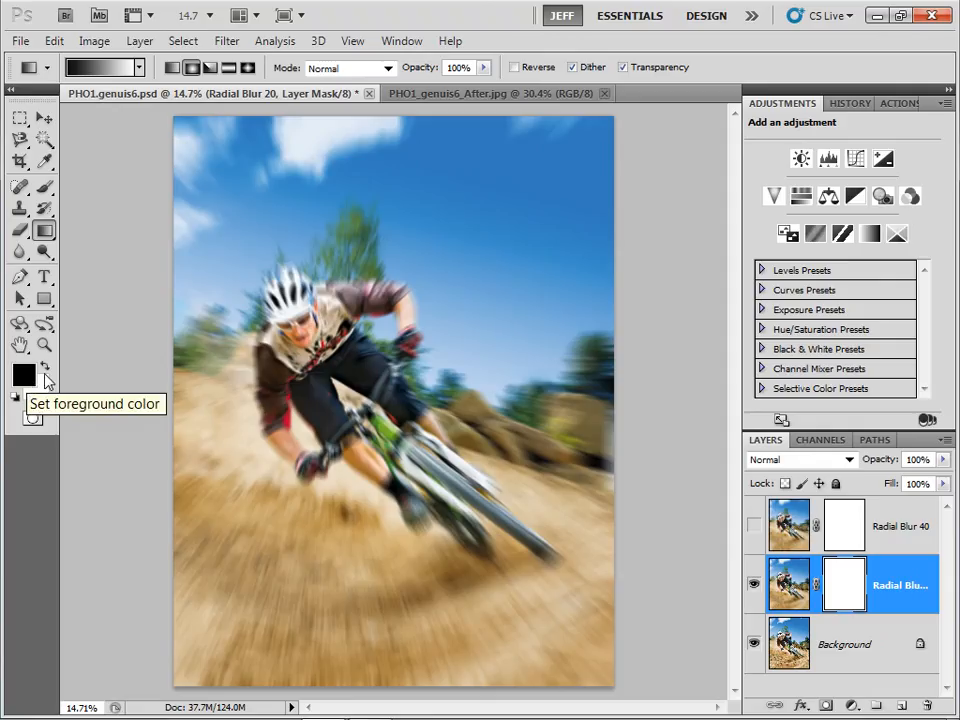
mouse_move(175, 357)
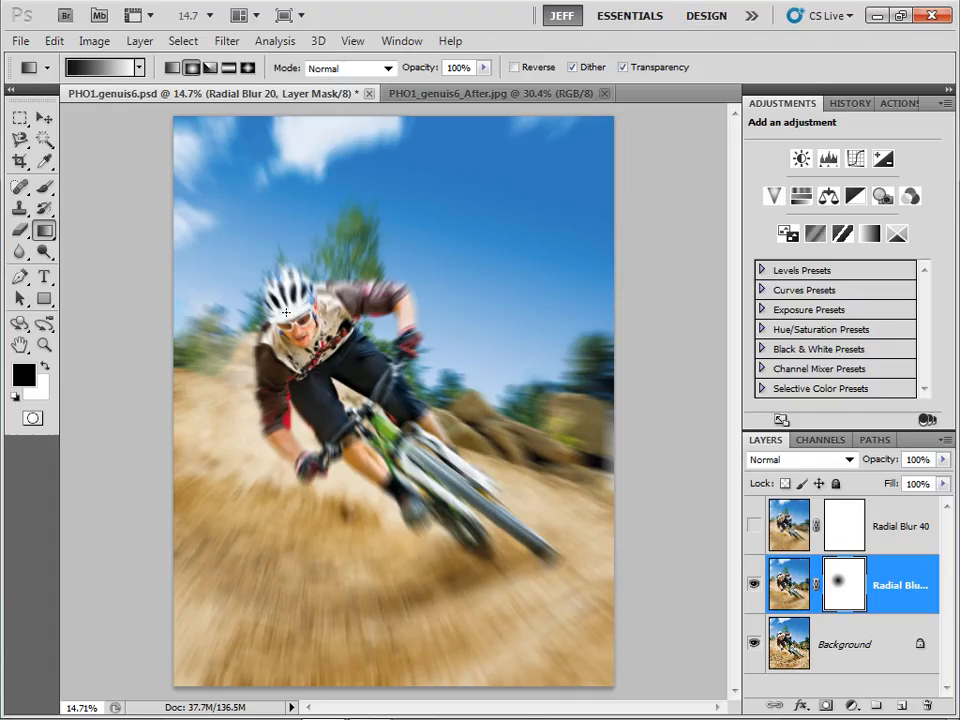
Paint over the rider and bike on the mask with a 75 px, 0%-hardness, 20%-opacity brush
left_click(21, 187)
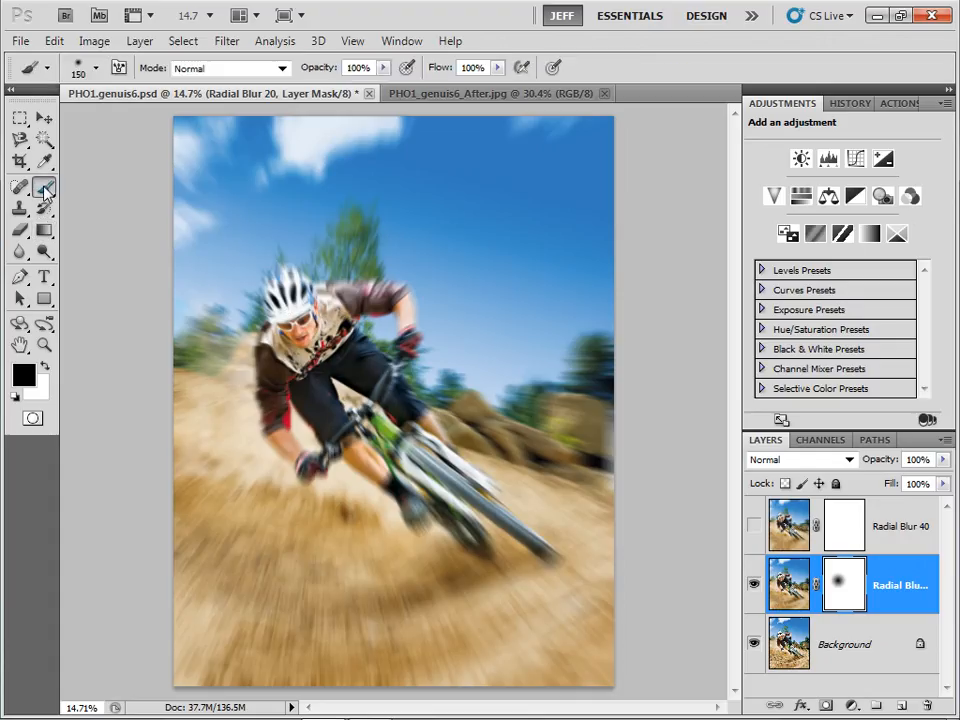
left_click(50, 67)
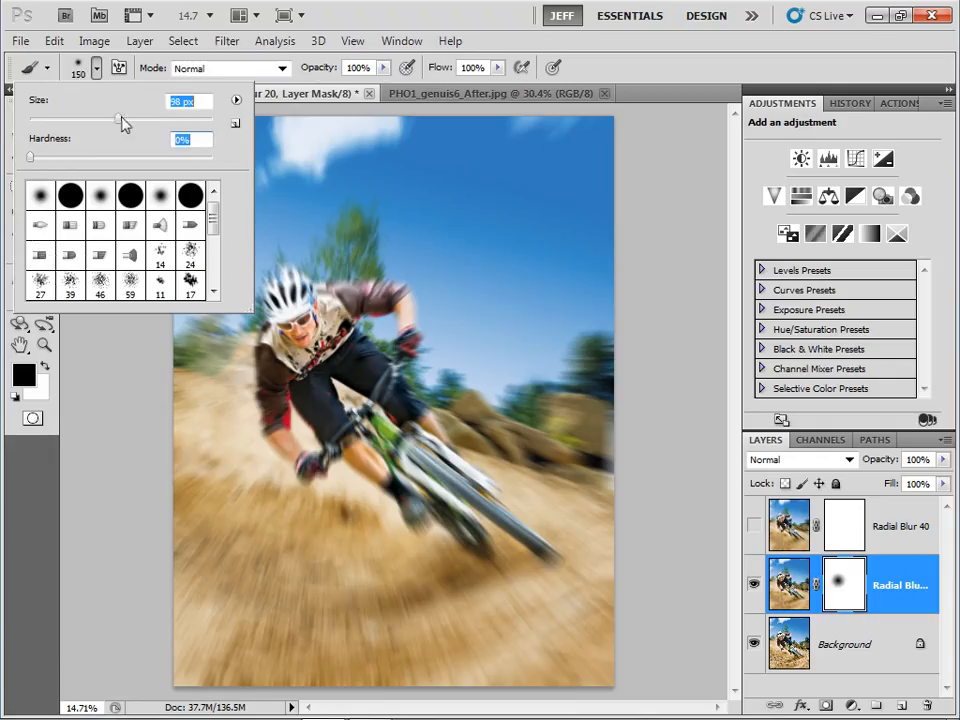
left_click_drag(120, 120, 98, 120)
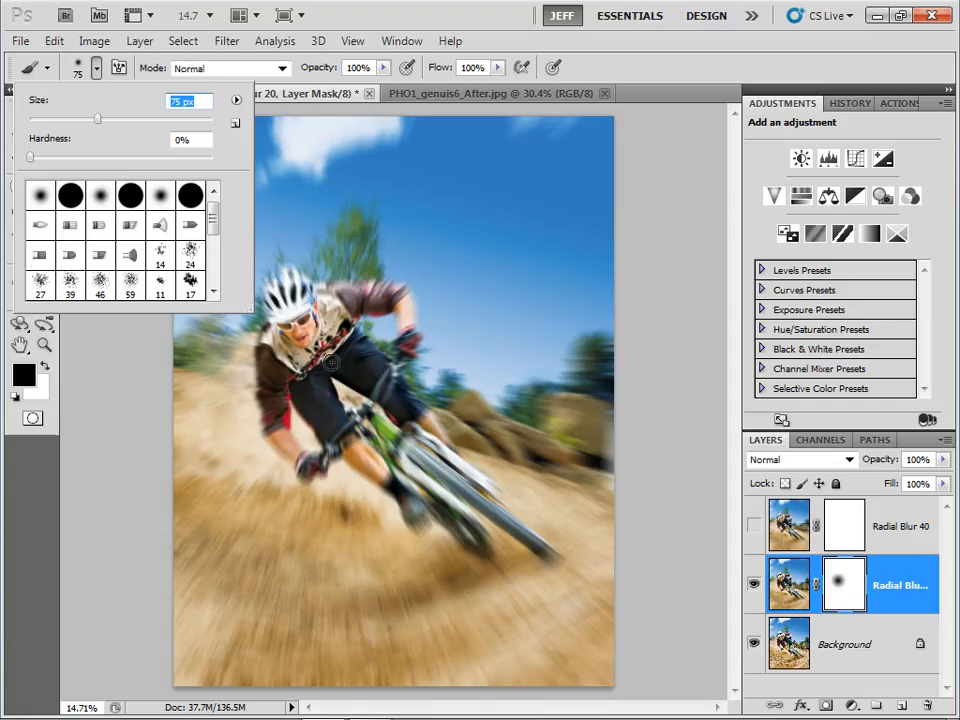
mouse_move(326, 391)
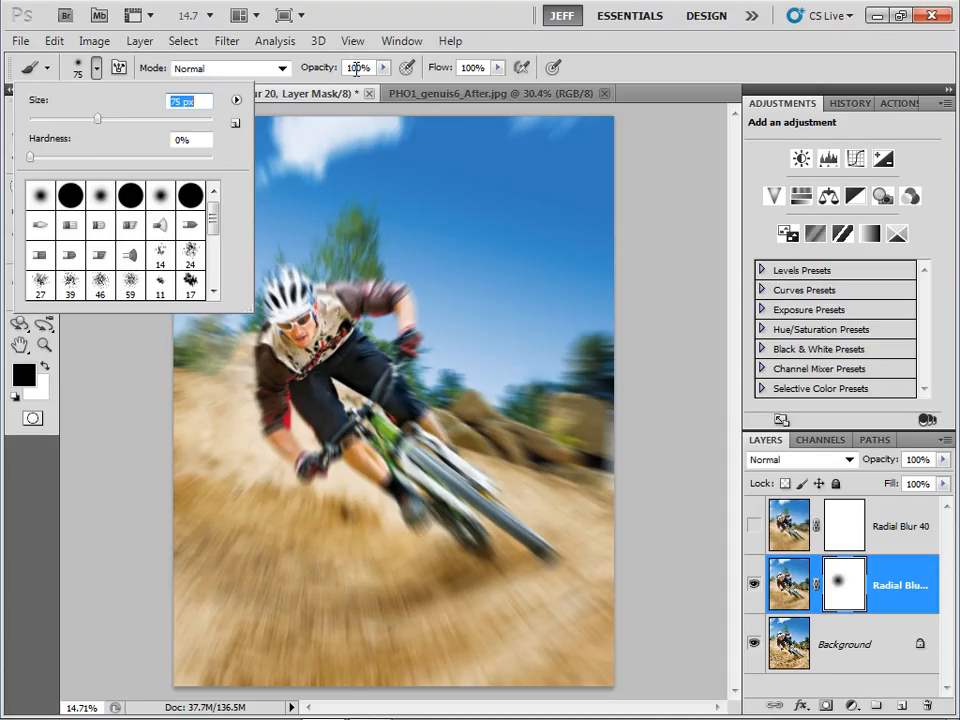
type("20%")
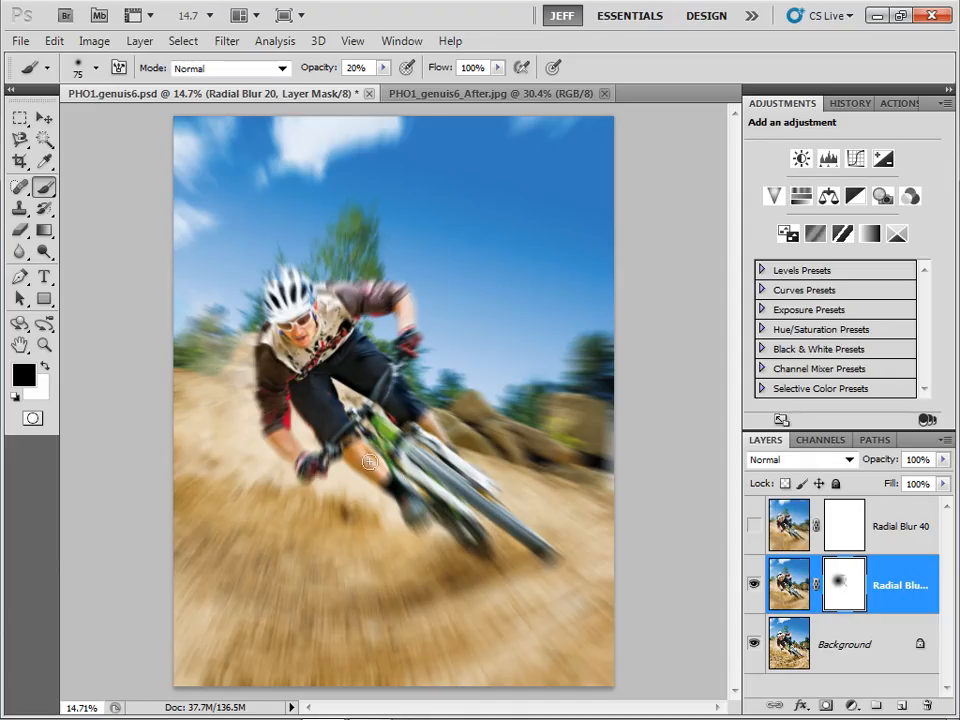
left_click_drag(370, 463, 463, 493)
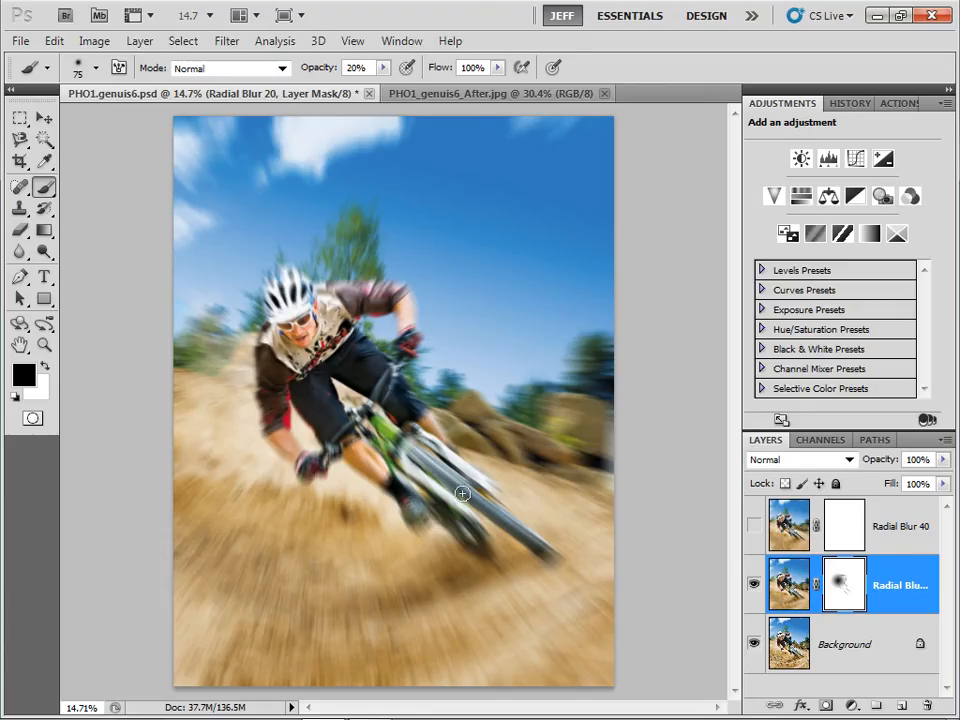
mouse_move(542, 553)
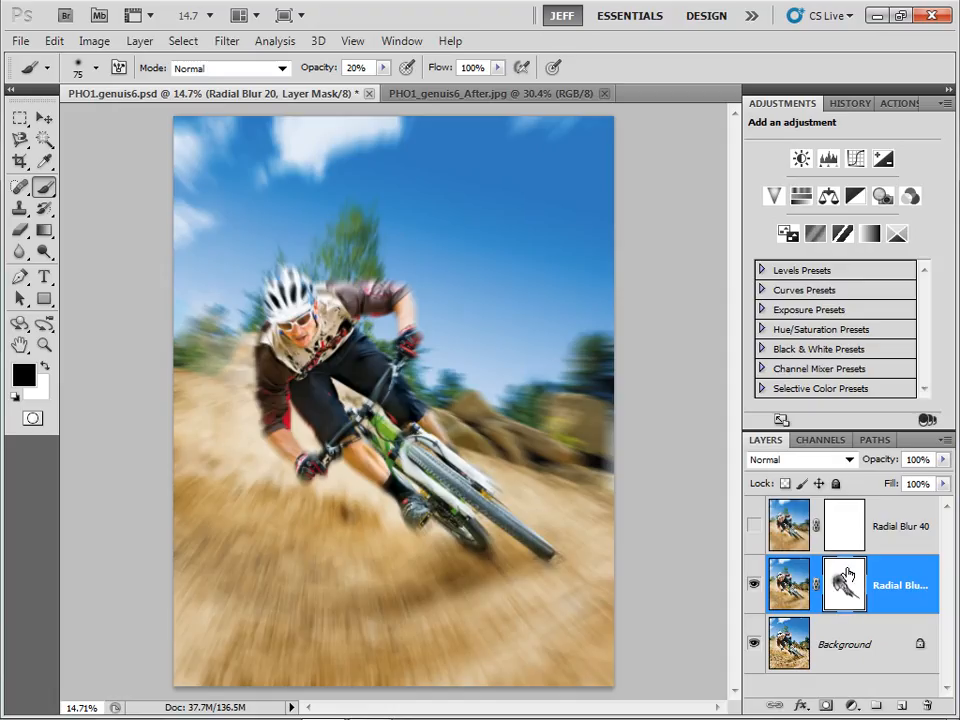
mouse_move(843, 585)
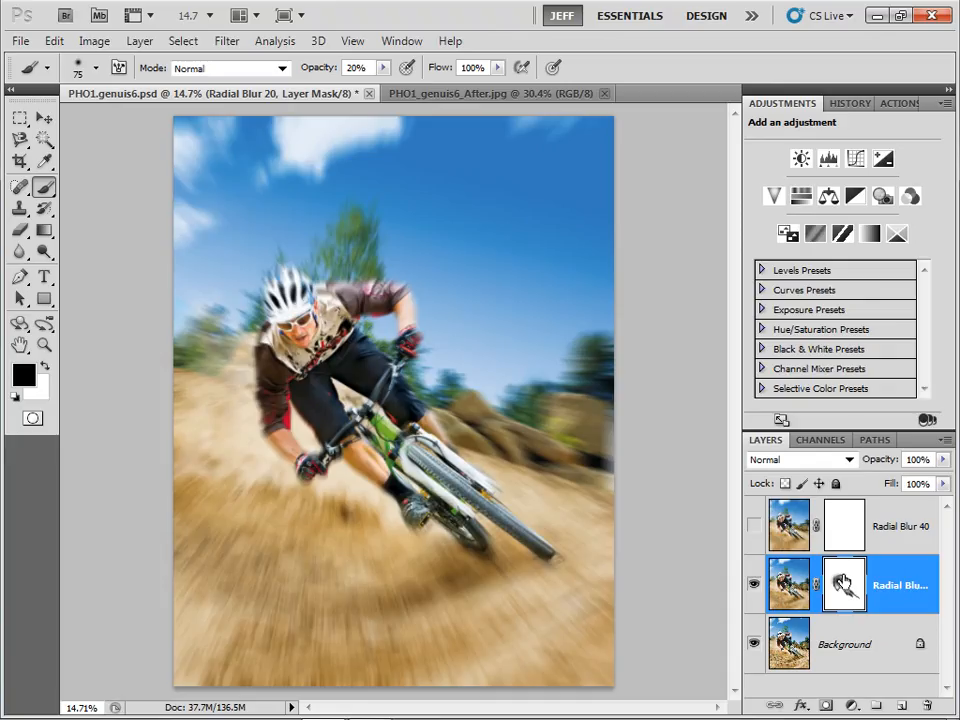
mouse_move(845, 582)
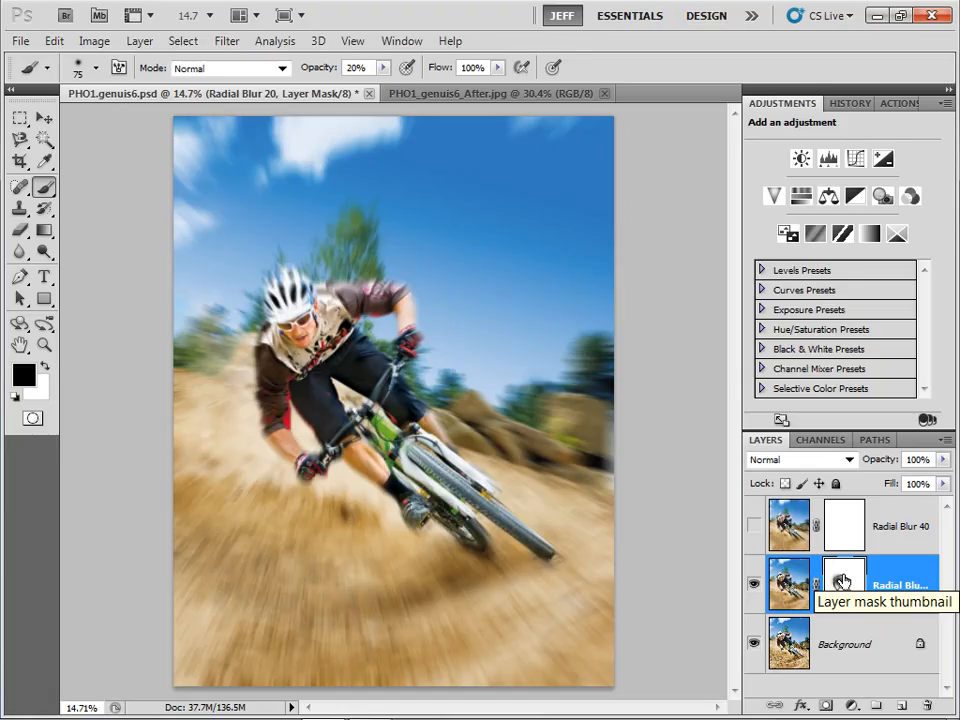
mouse_move(762, 535)
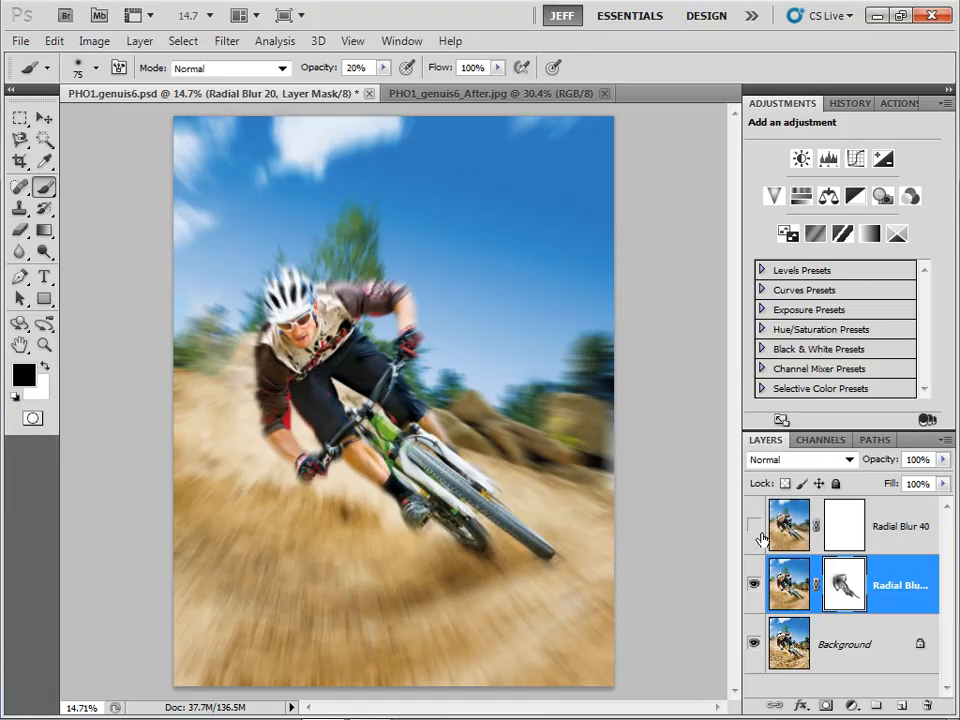
left_click(755, 526)
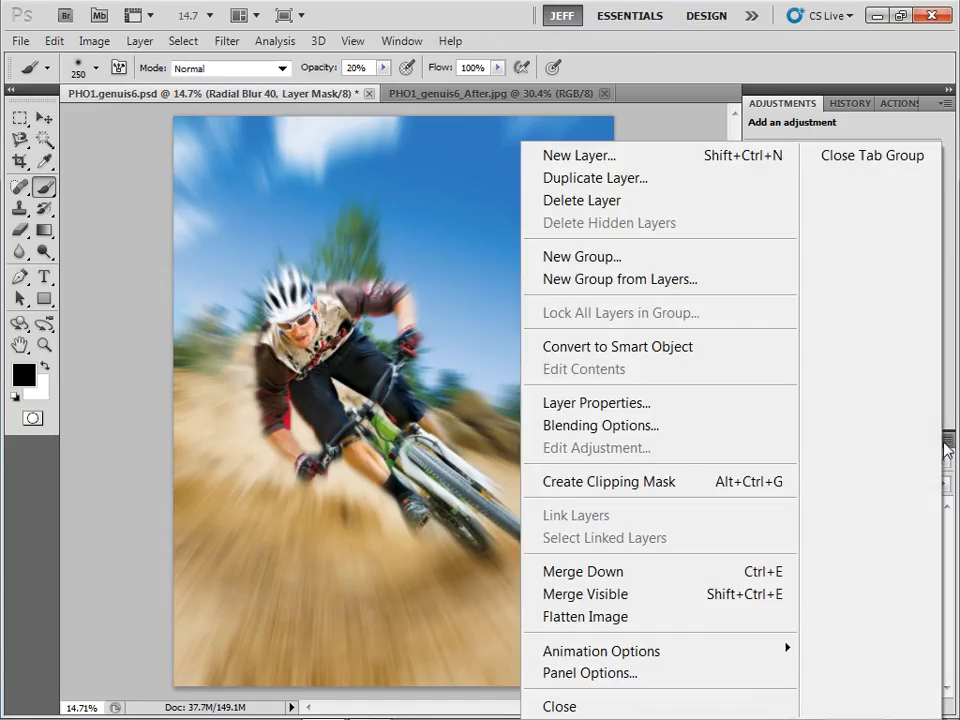
mouse_move(585, 616)
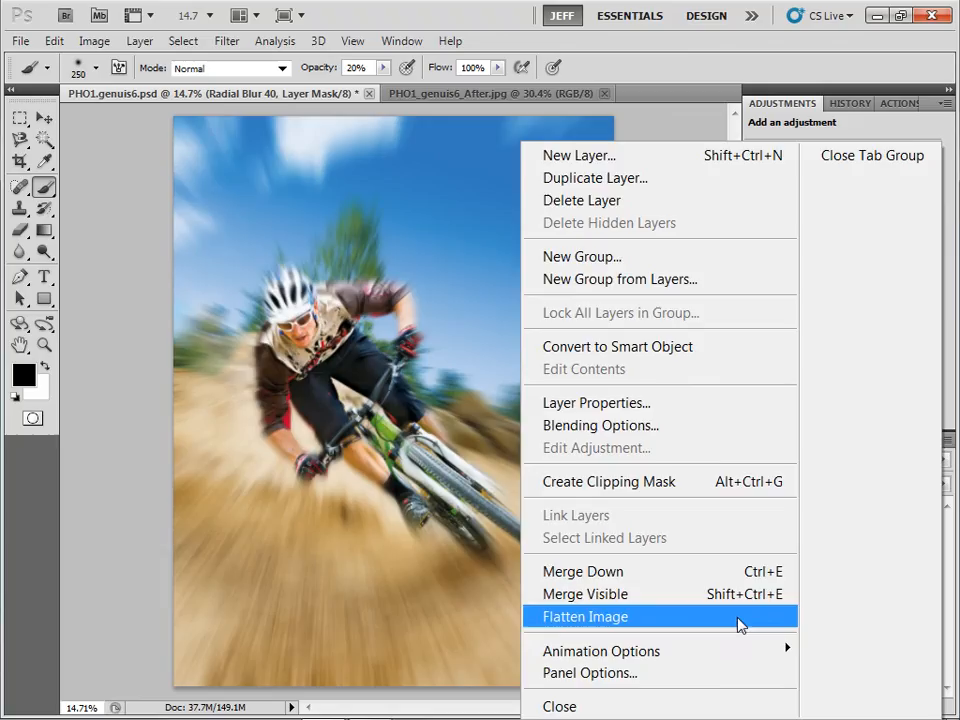
Flatten all the blur layers and masks into one background image
left_click(585, 616)
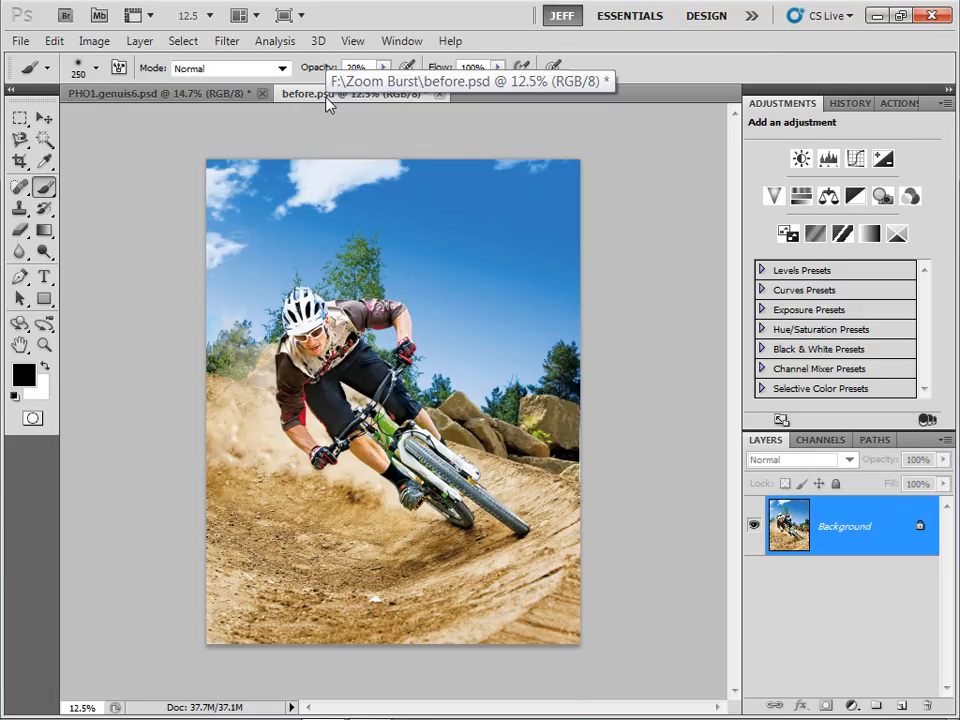
mouse_move(355, 93)
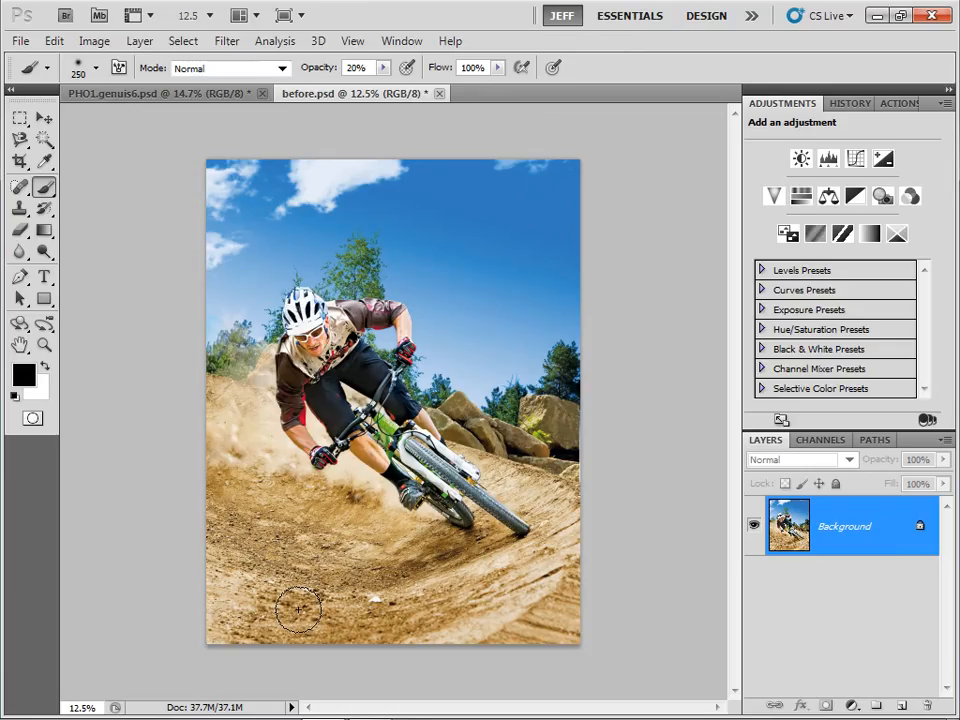
mouse_move(485, 395)
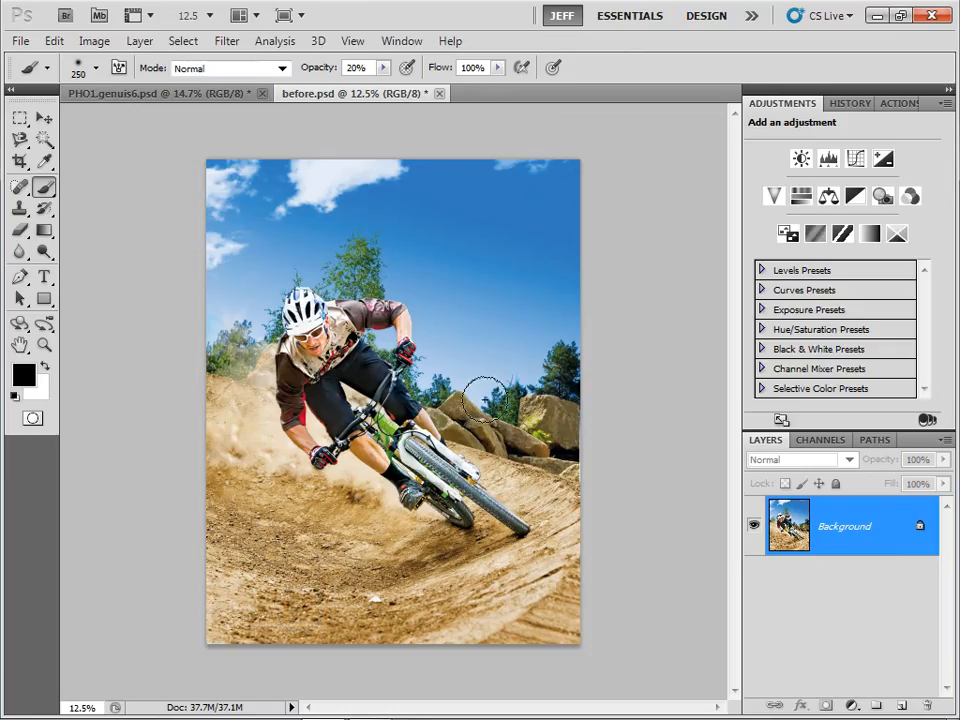